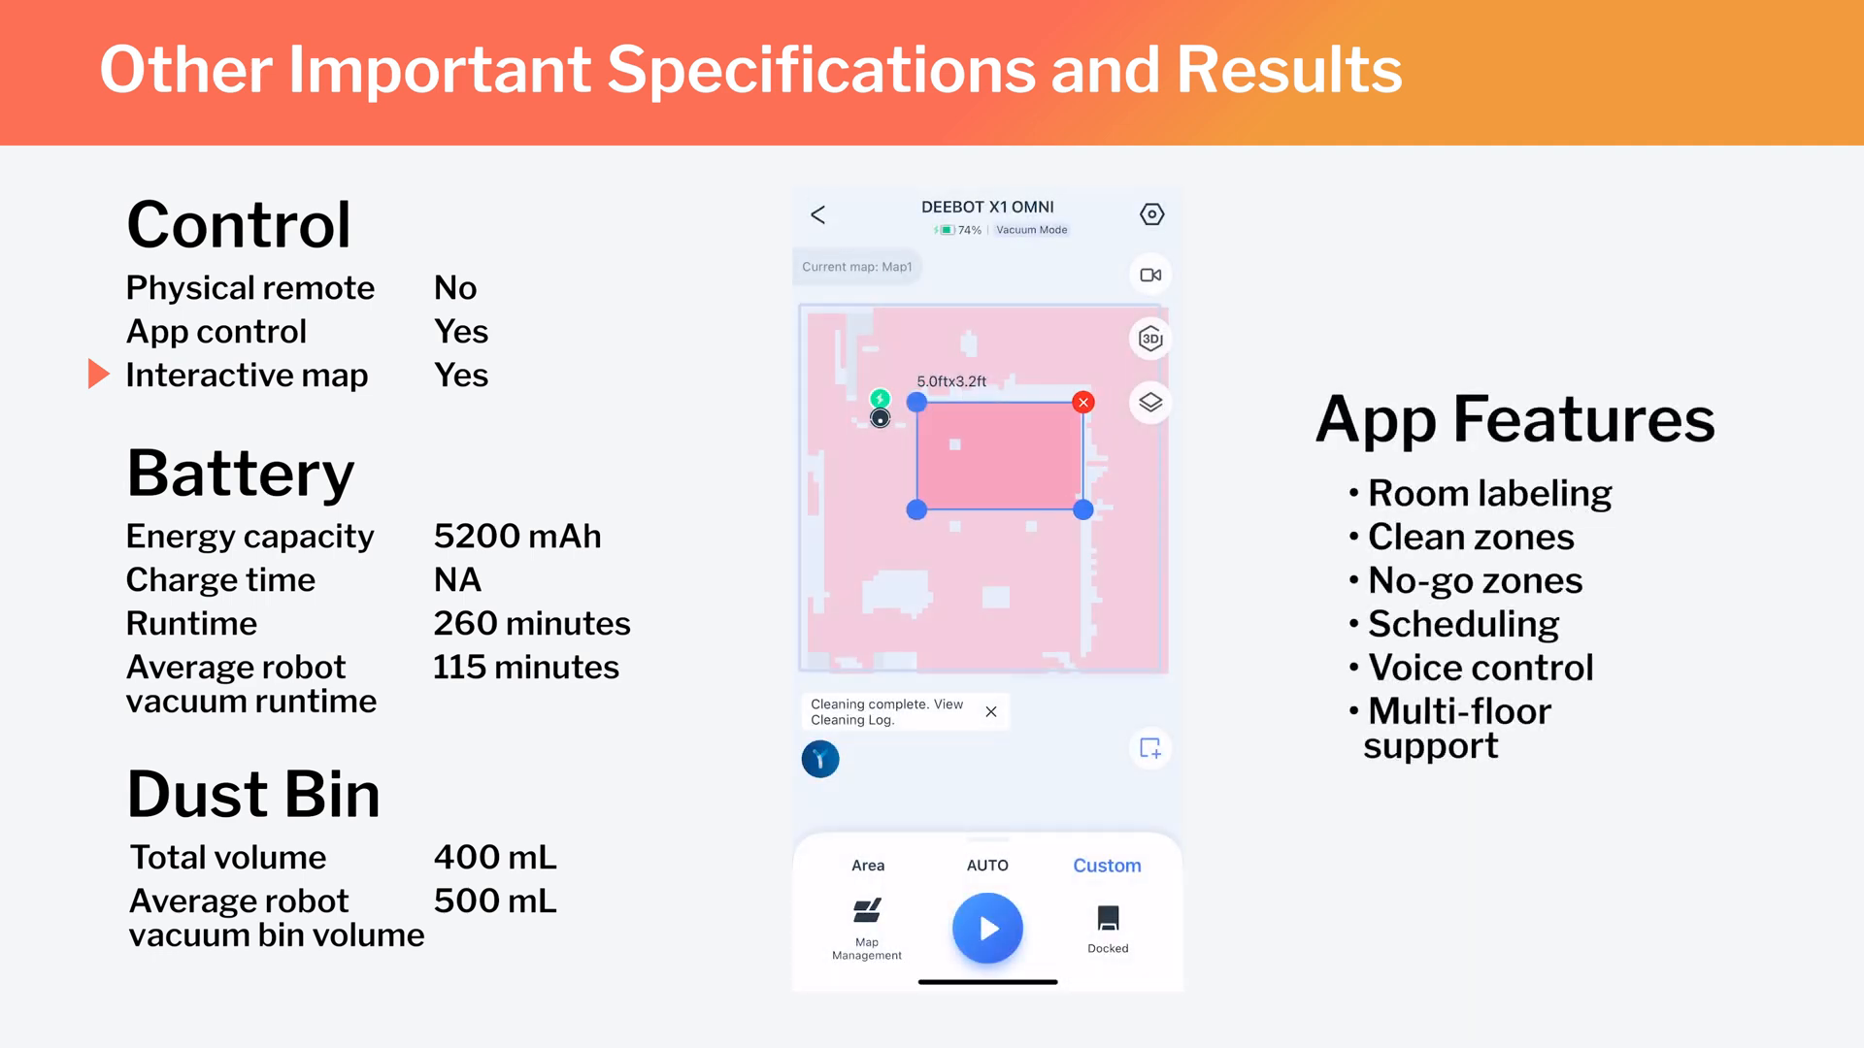
- Open Map Management for the DEEBOT X1 OMNI to show the Map1 editing page
click(865, 927)
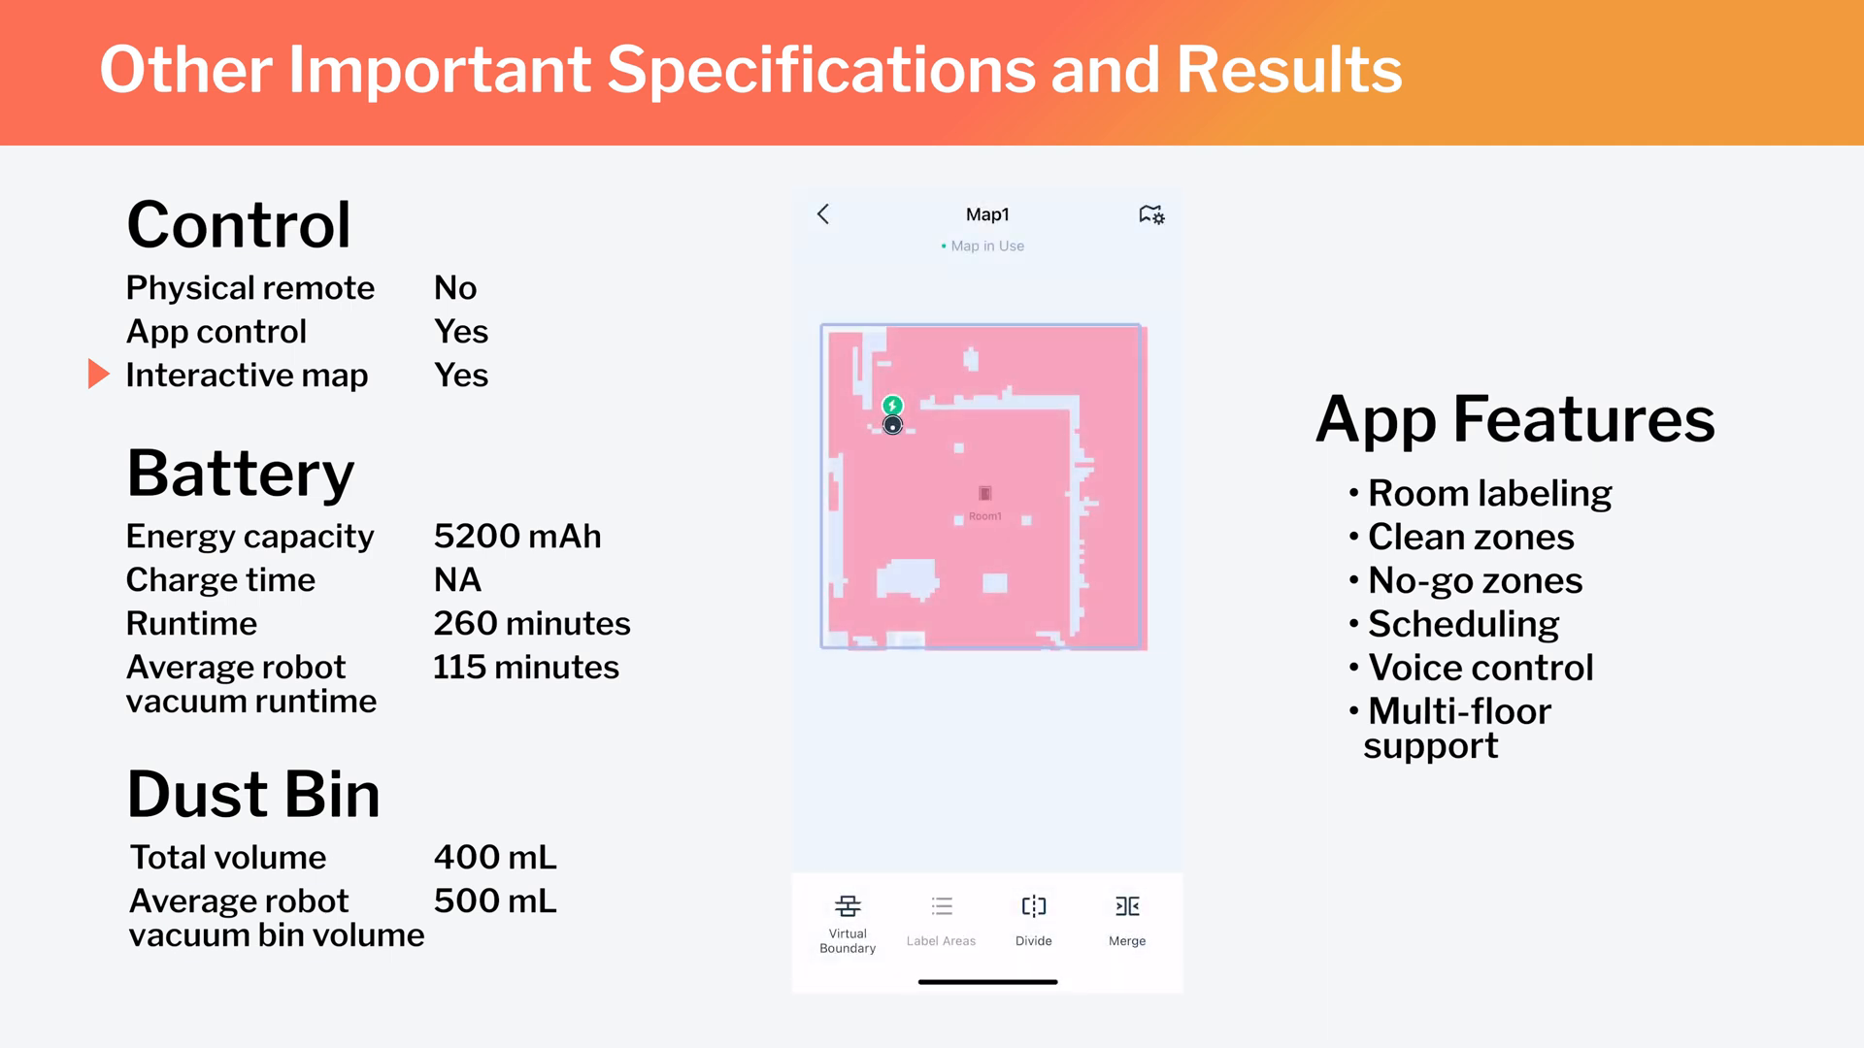
click(941, 918)
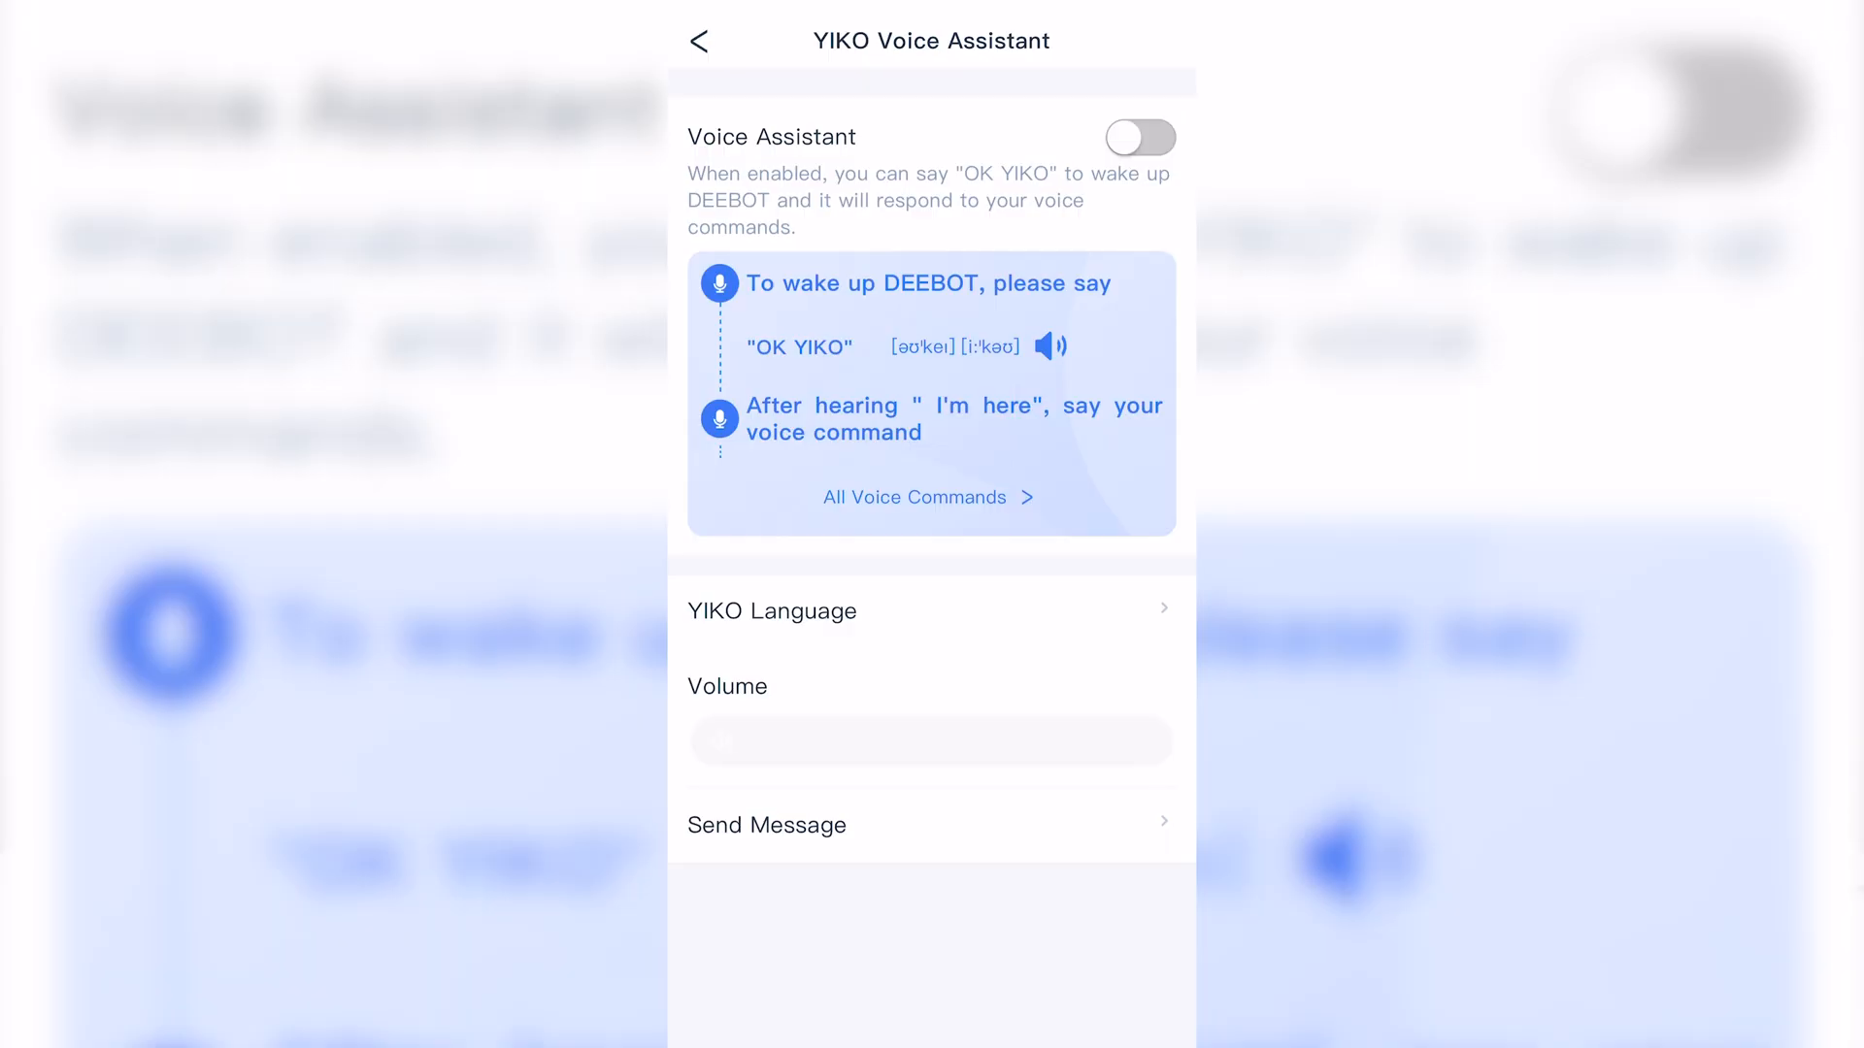
- Switch on the YIKO Voice Assistant toggle to reveal voice commands, language and volume
click(1139, 137)
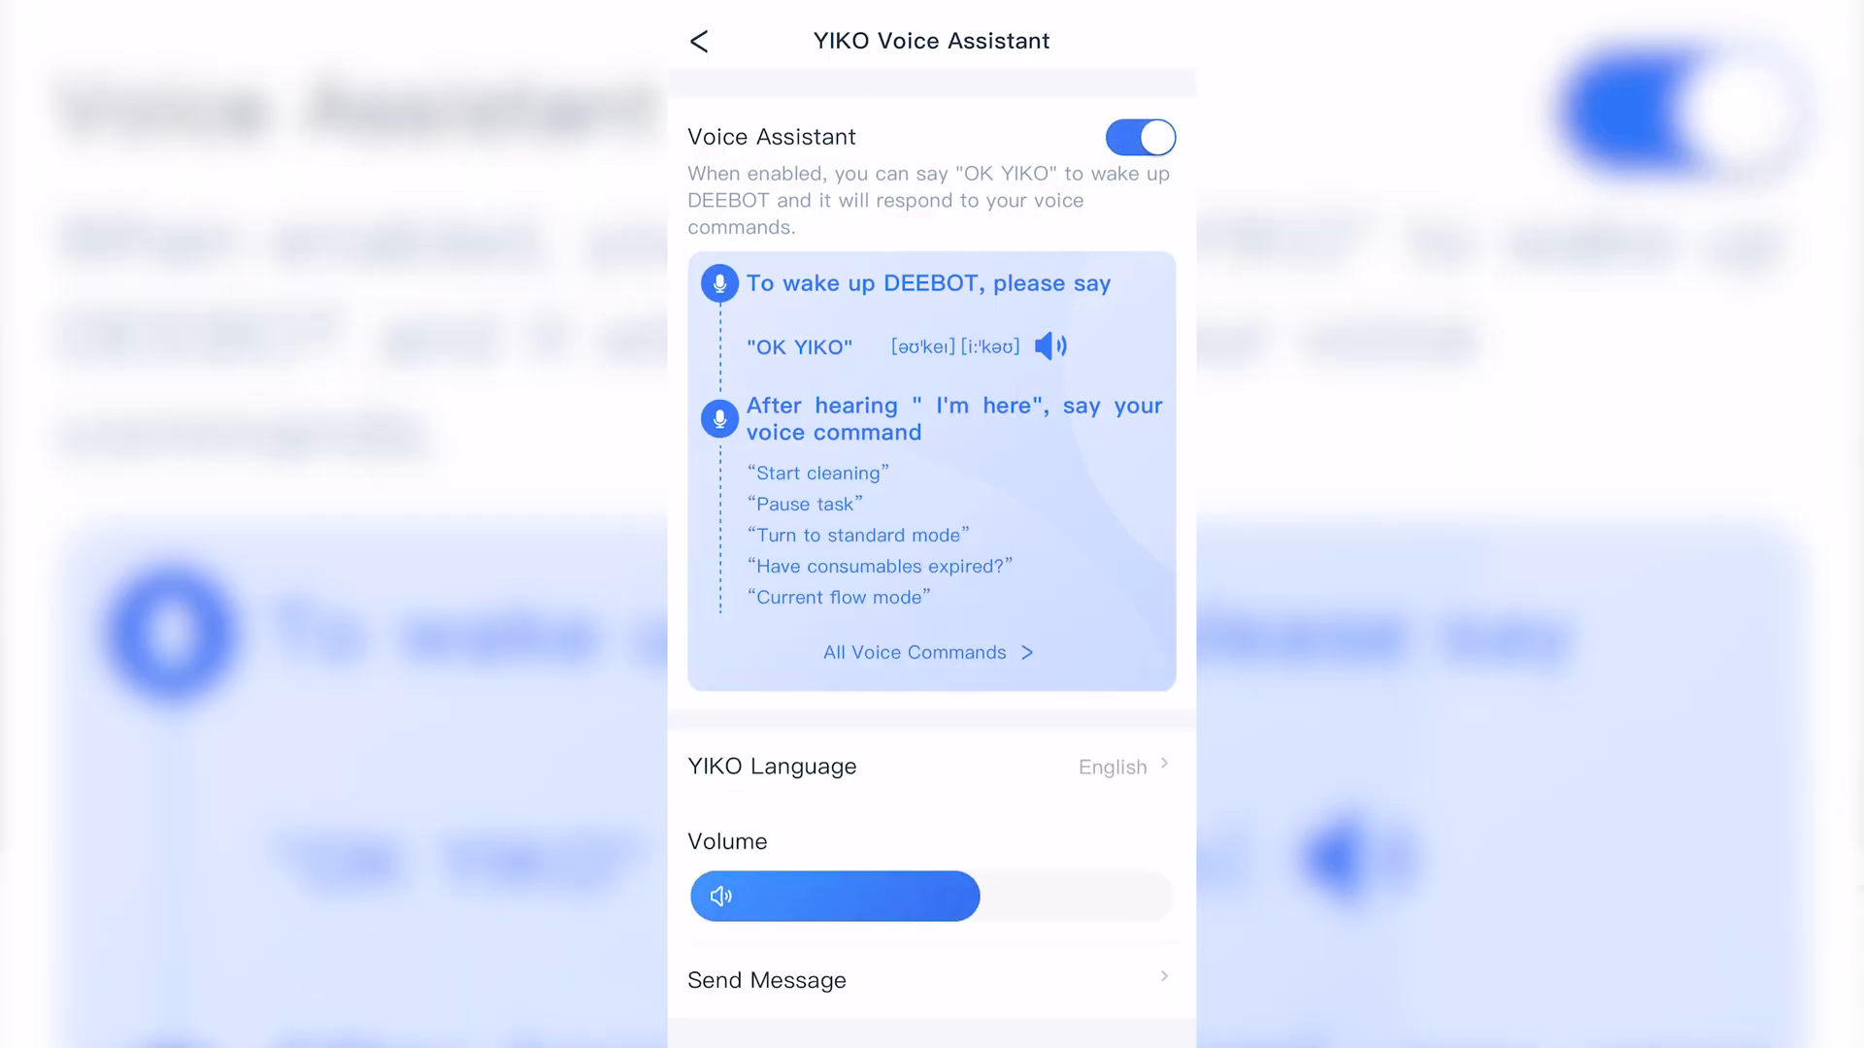